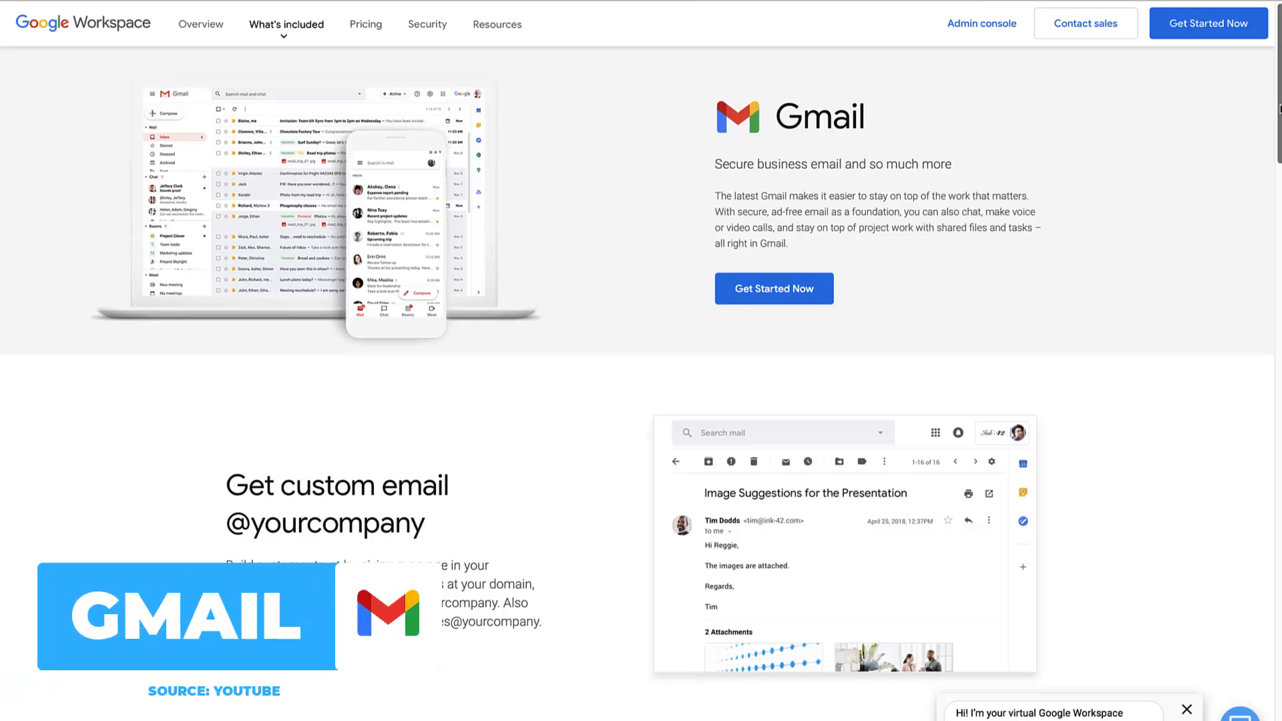
# Scroll the Gmail section down to the custom email and integrations features.
pyautogui.scroll(-3)
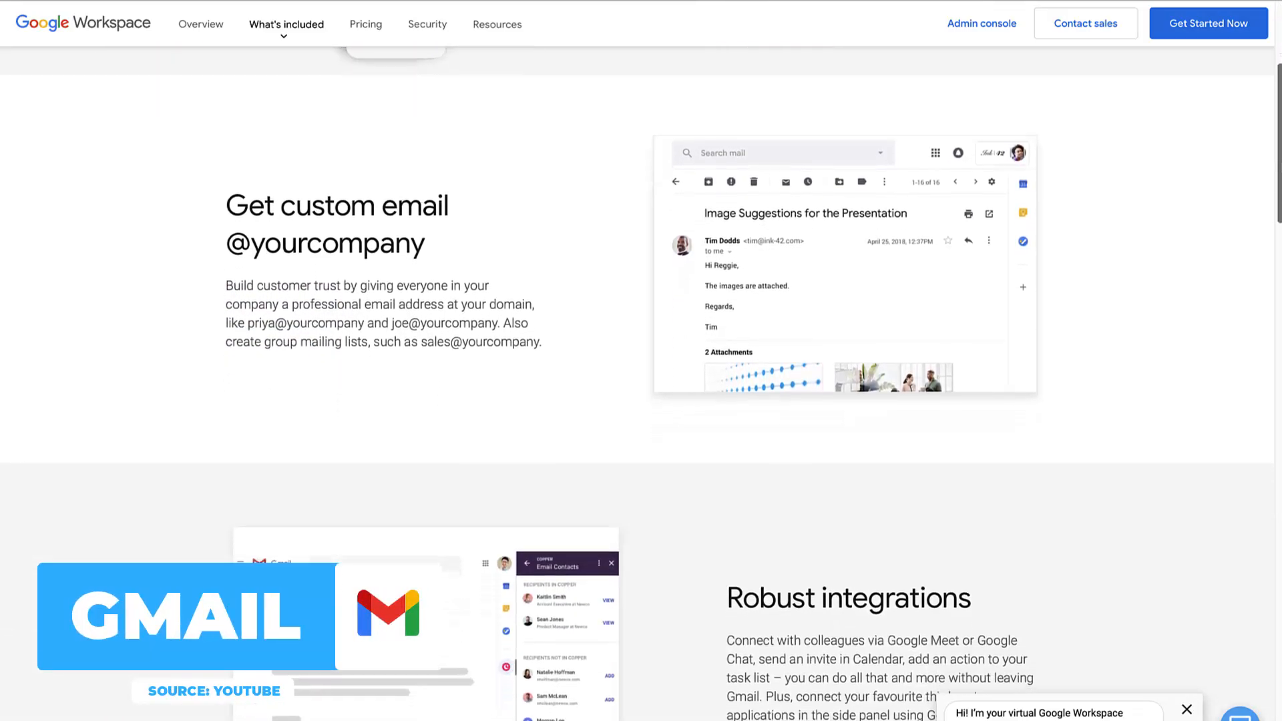
pyautogui.scroll(-3)
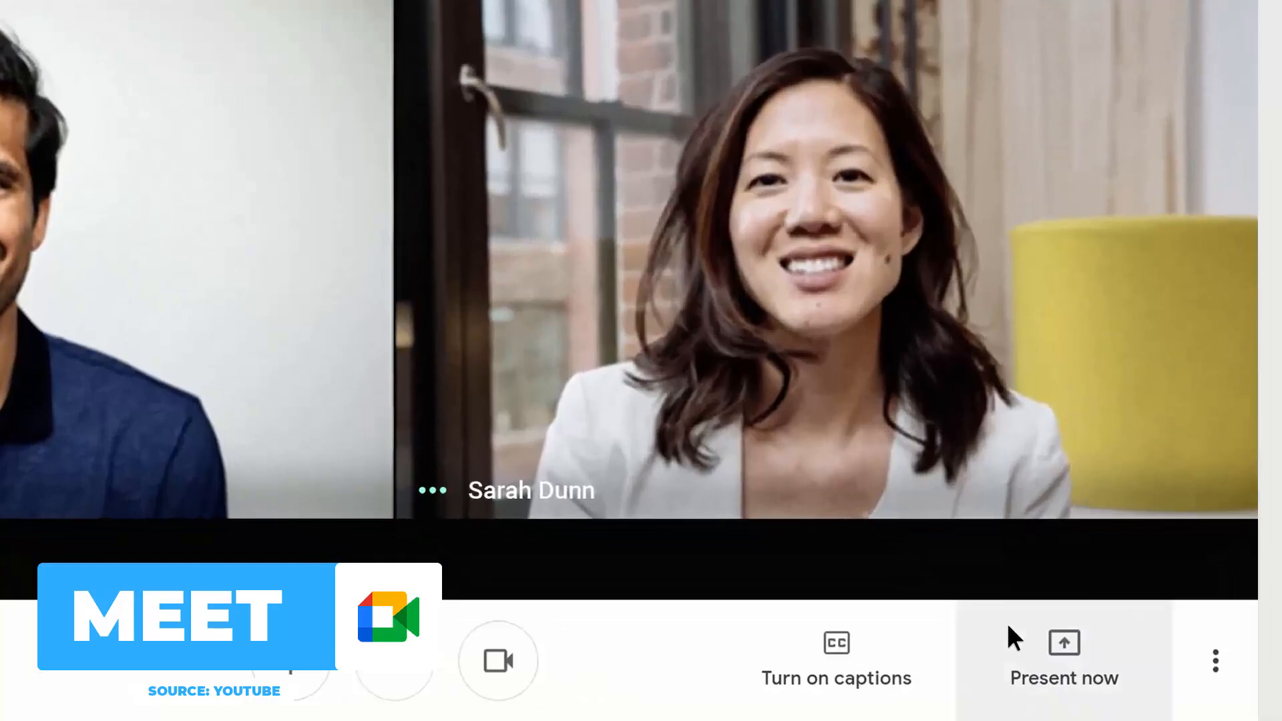
# Present a single Chrome tab to the Meet call via Present now.
pyautogui.click(1063, 660)
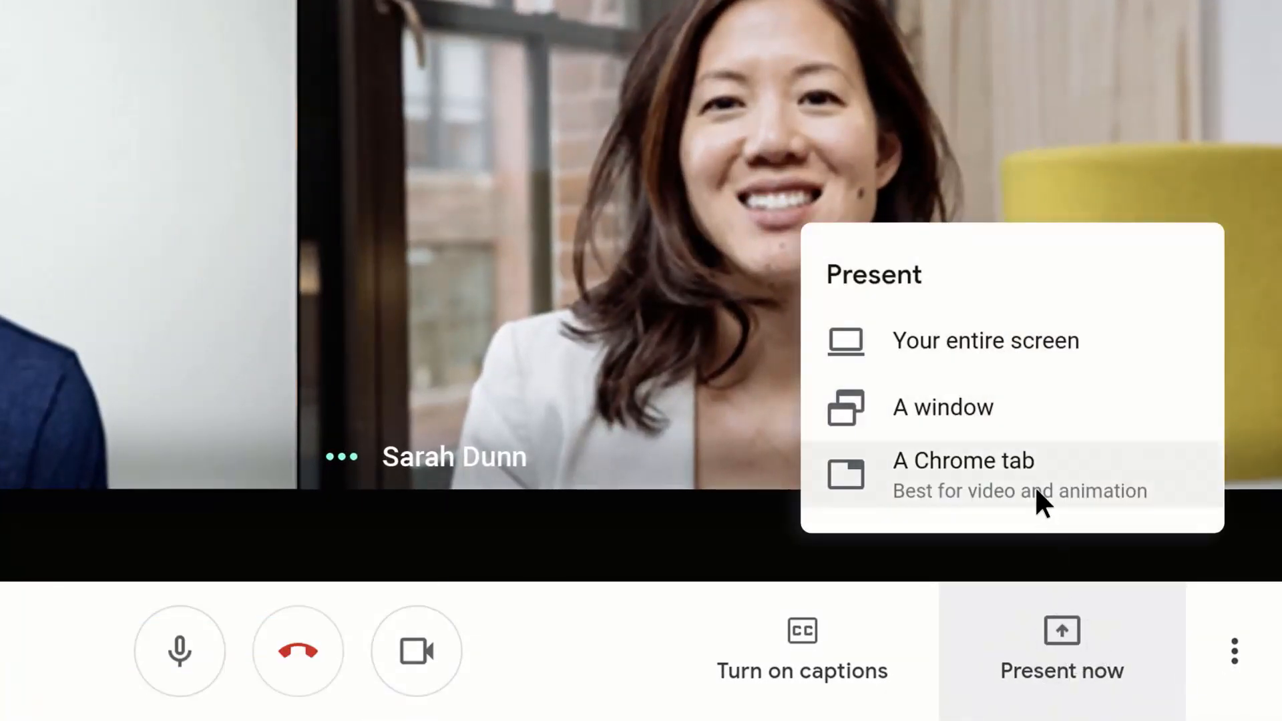
pyautogui.click(963, 460)
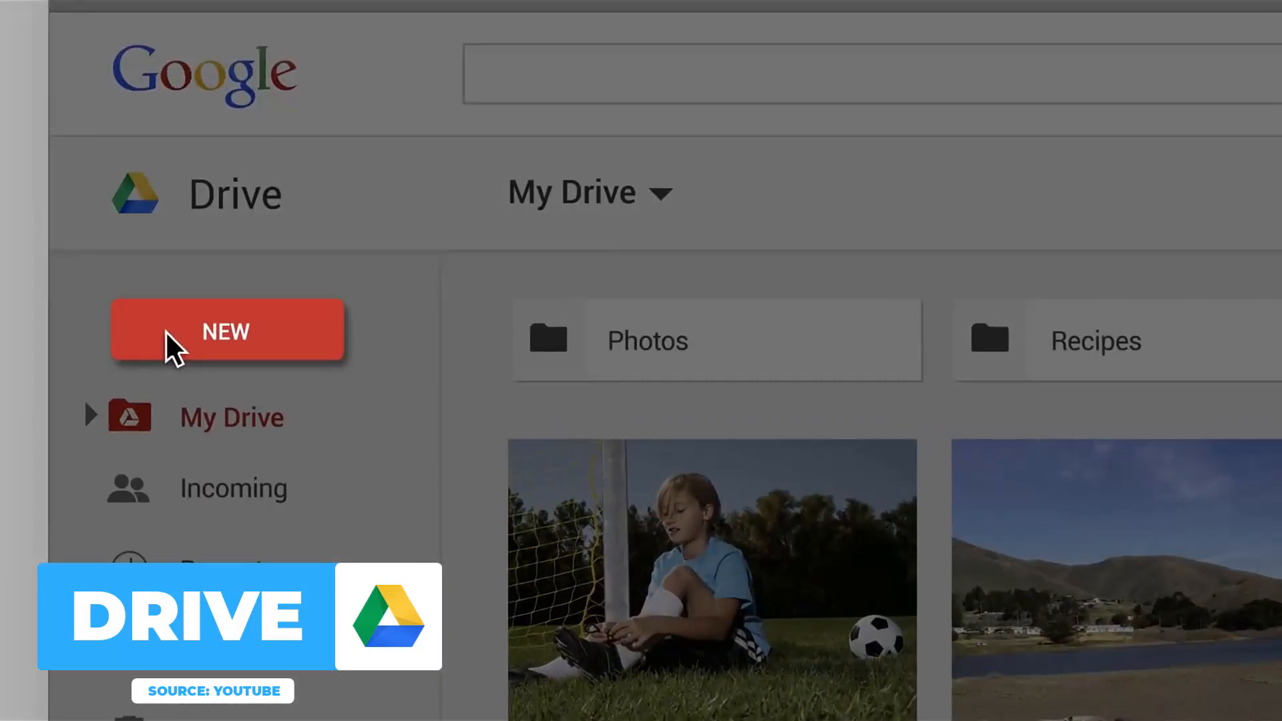
# Open Drive's NEW menu of folder, upload and Docs/Sheets/Slides options.
pyautogui.click(227, 329)
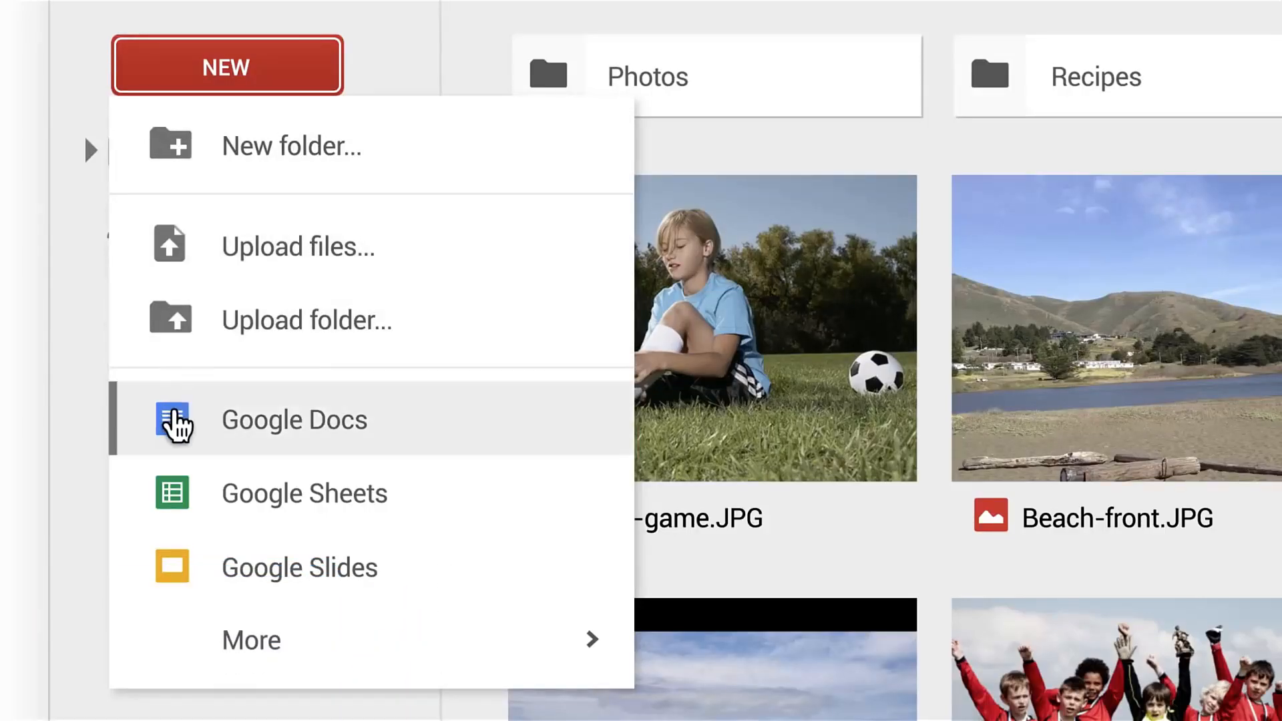
pyautogui.moveTo(172, 581)
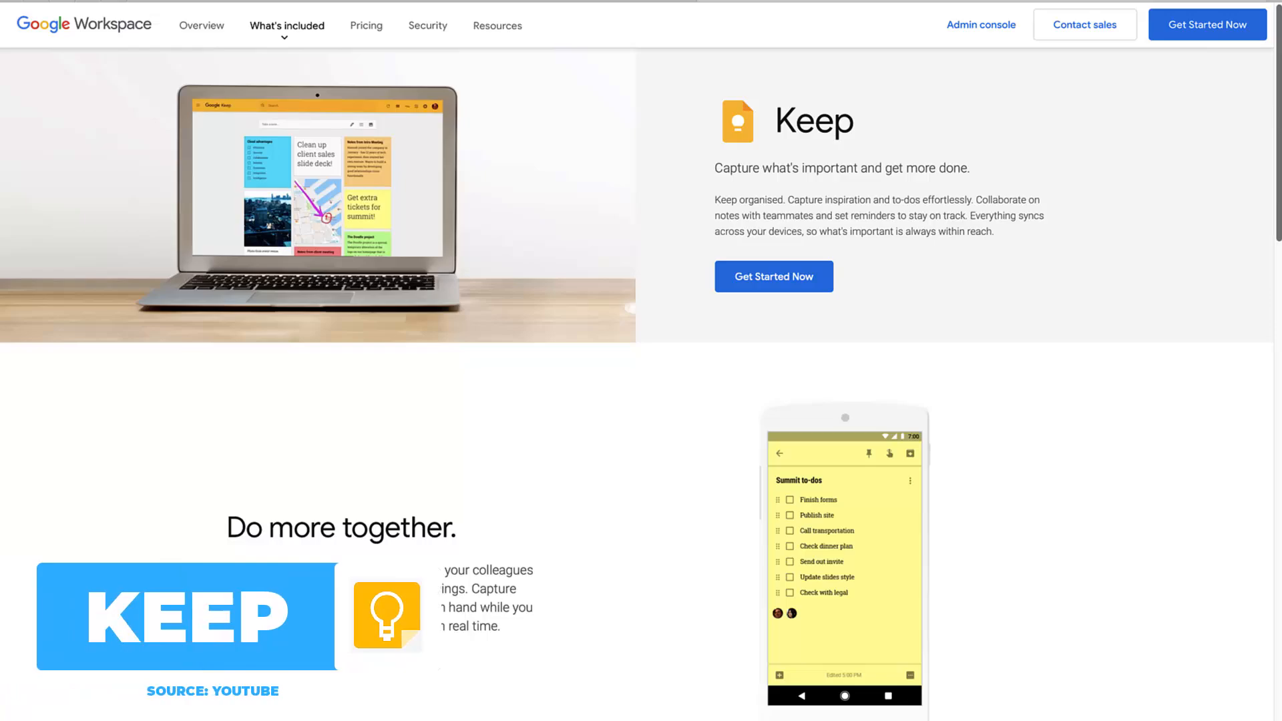
# Scroll past Keep to the list of security and management products.
pyautogui.scroll(-3)
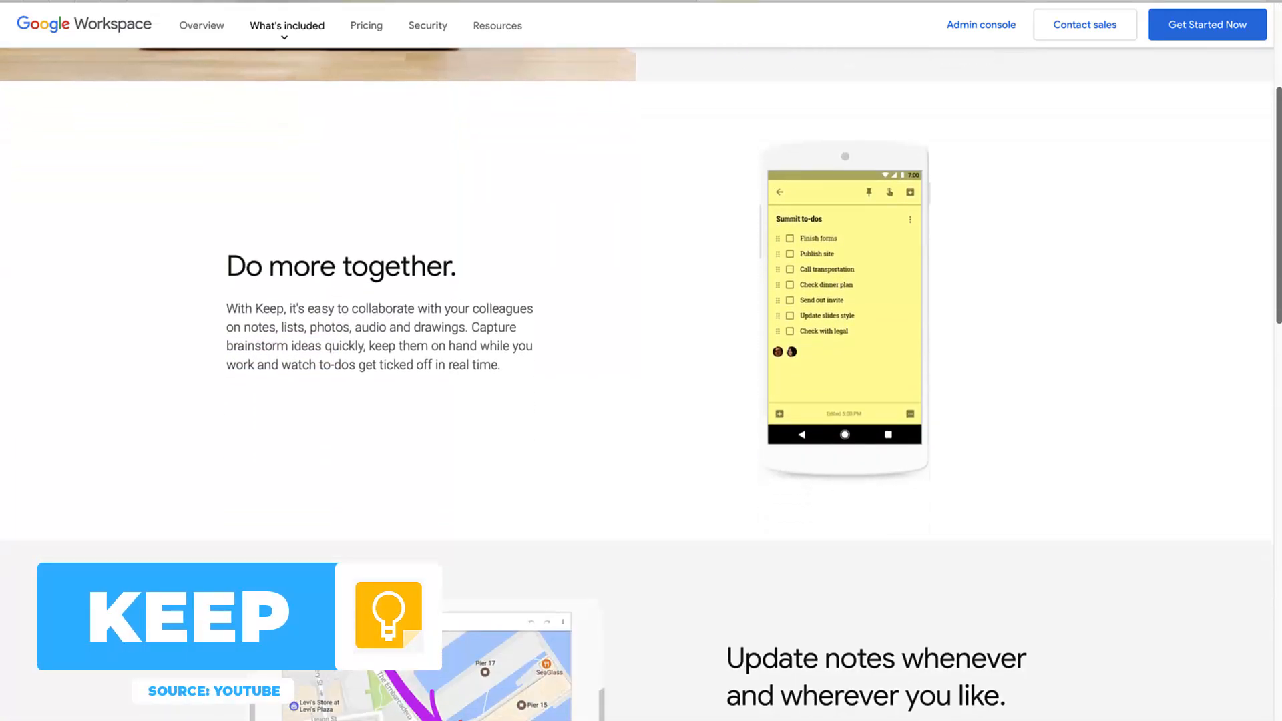
pyautogui.scroll(-3)
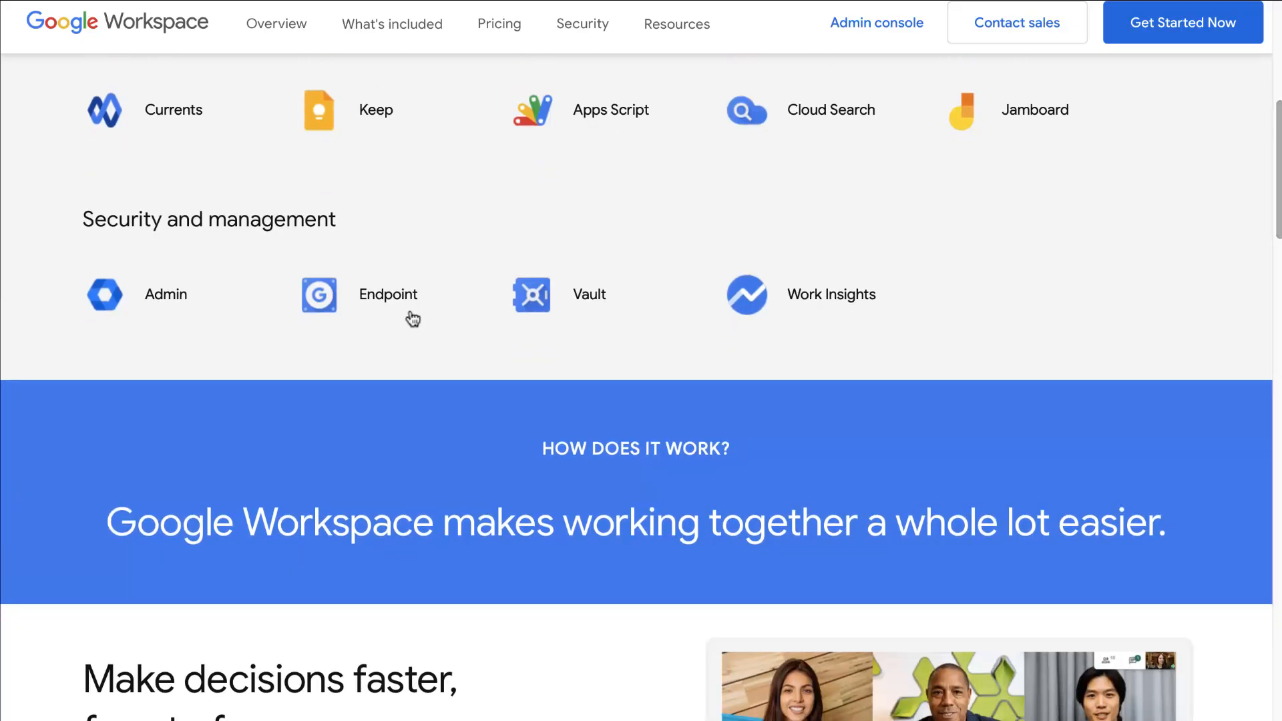
pyautogui.moveTo(165, 304)
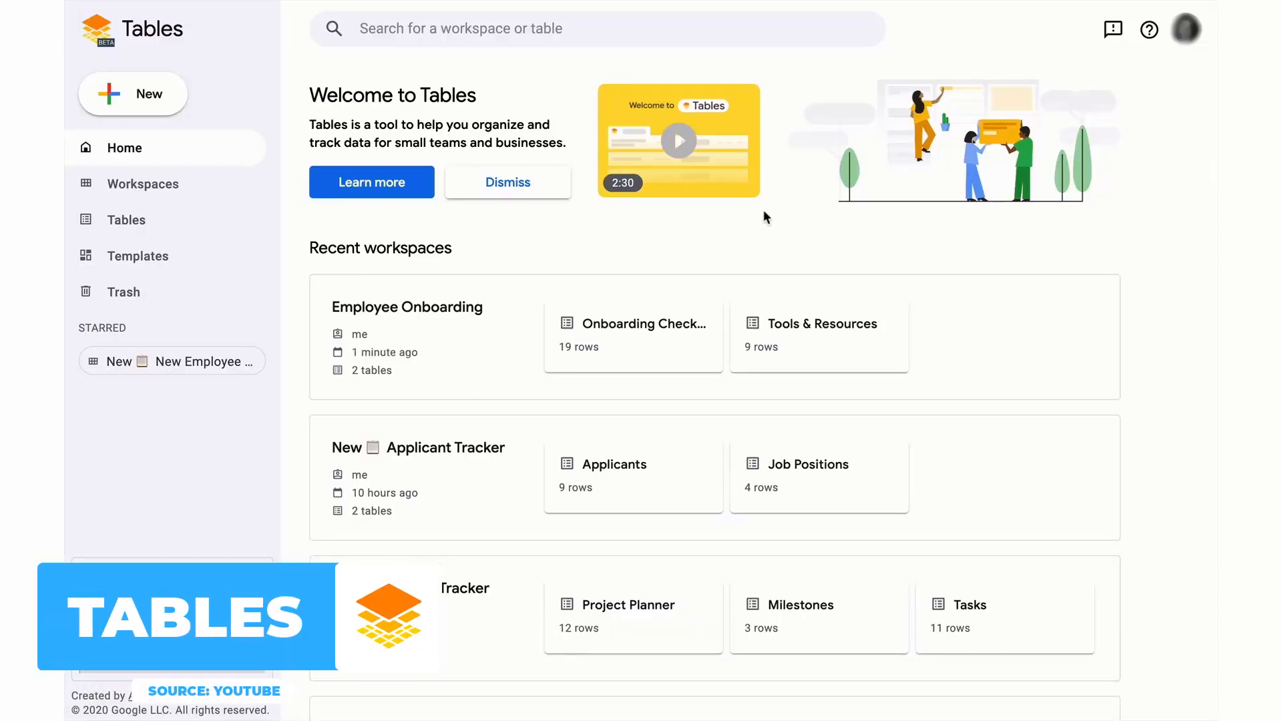
# Start a new Google Tables table from a template via the New menu.
pyautogui.click(132, 93)
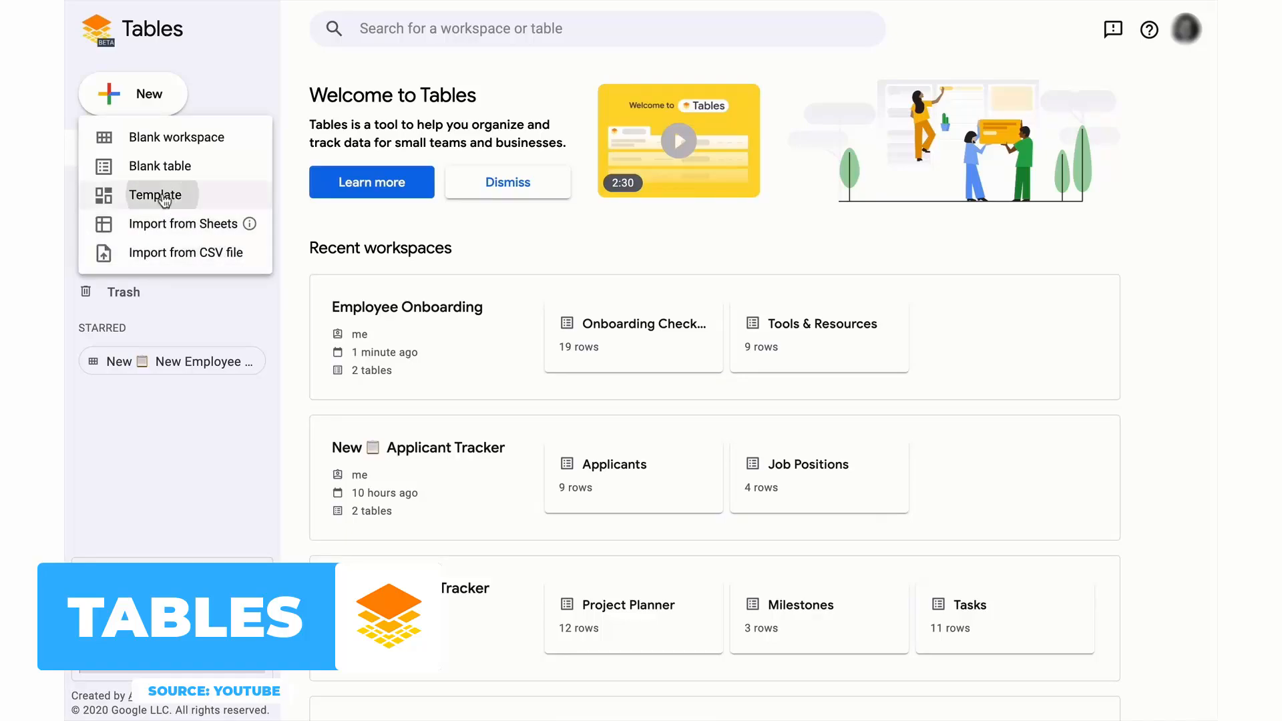
pyautogui.click(155, 194)
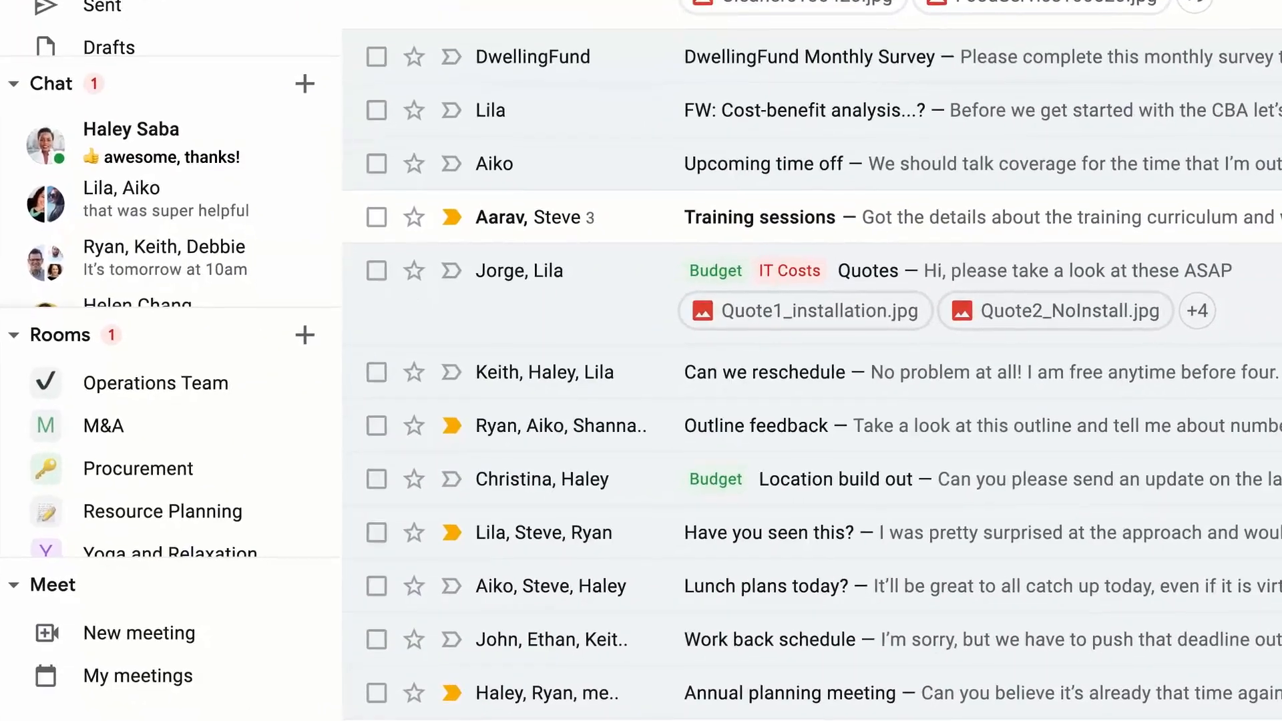
pyautogui.scroll(-3)
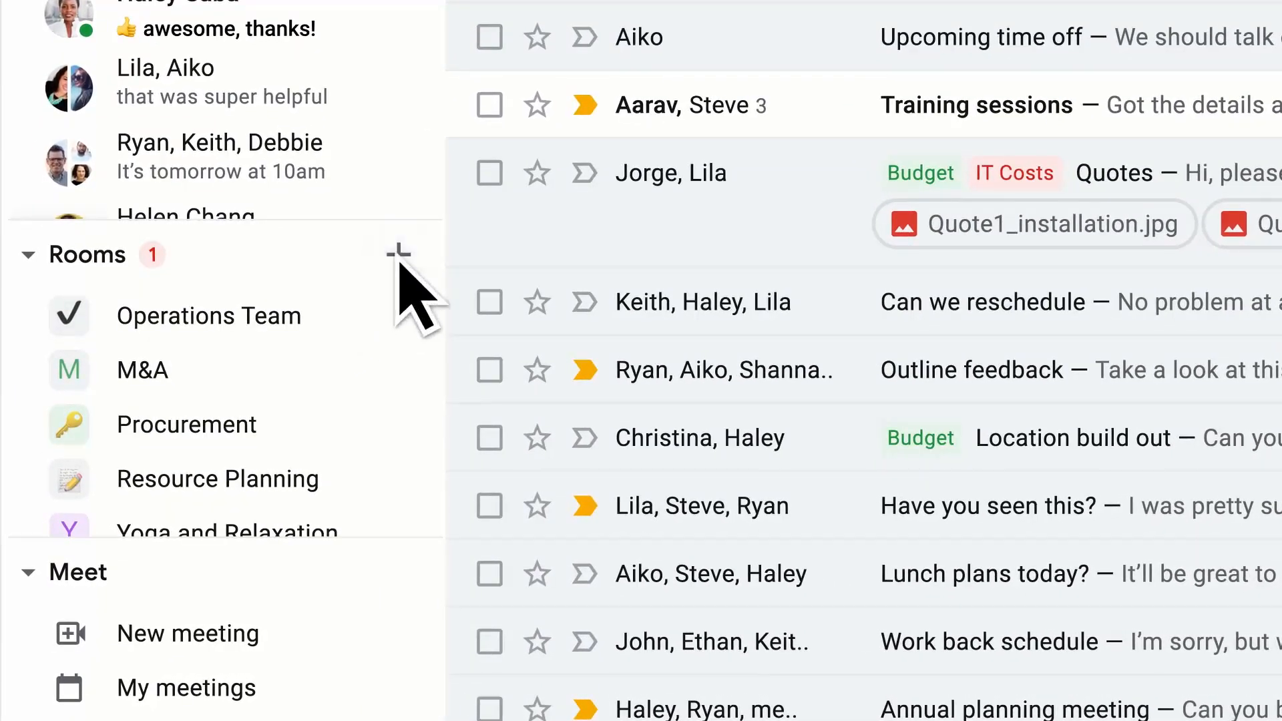
pyautogui.click(398, 253)
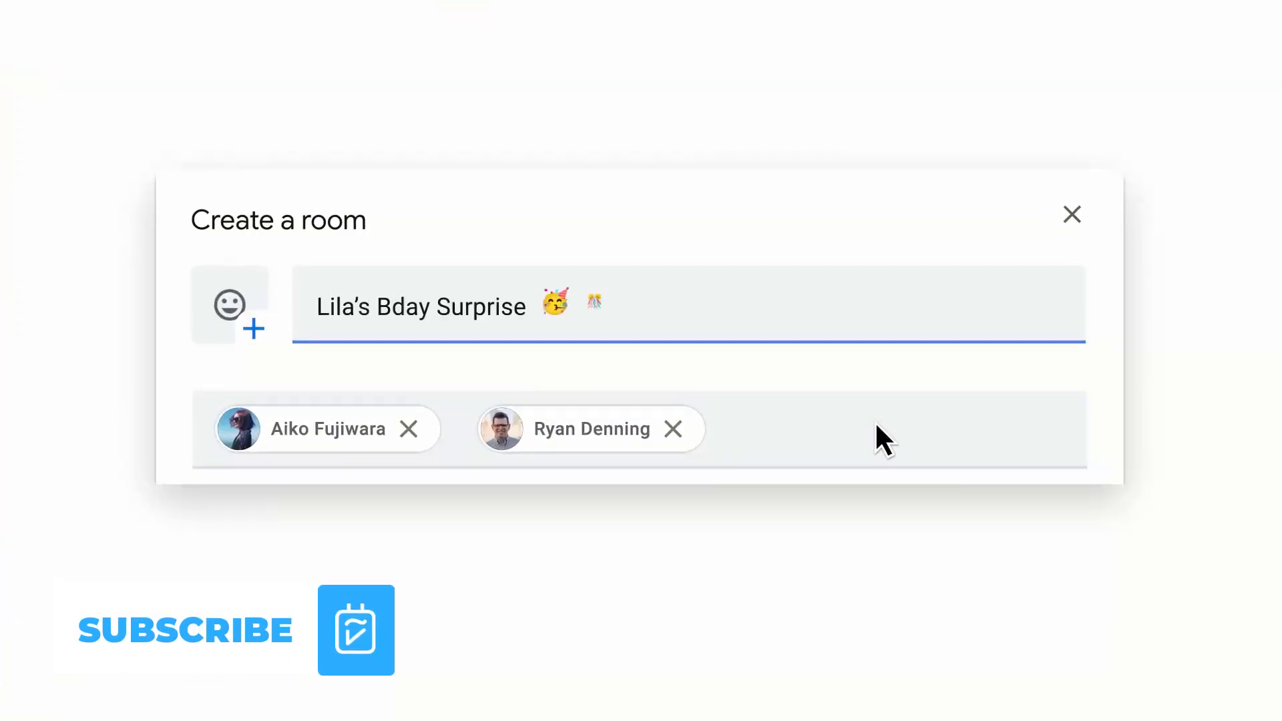
pyautogui.click(205, 516)
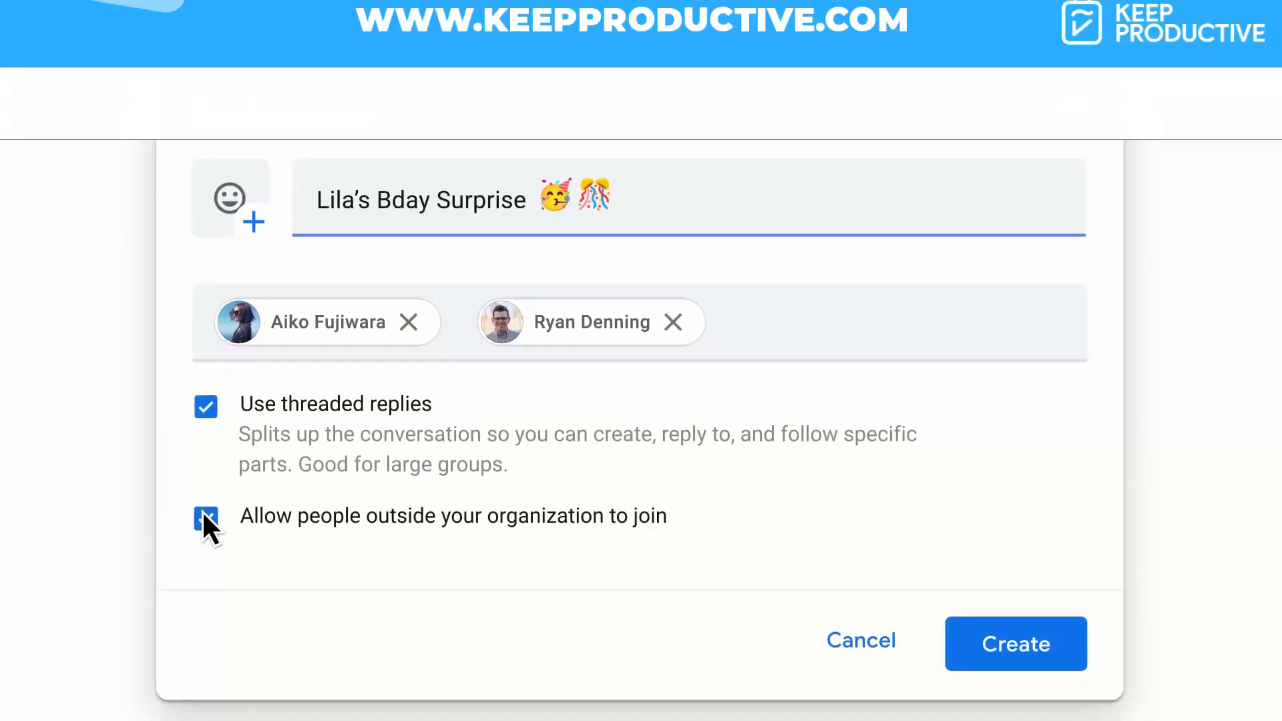